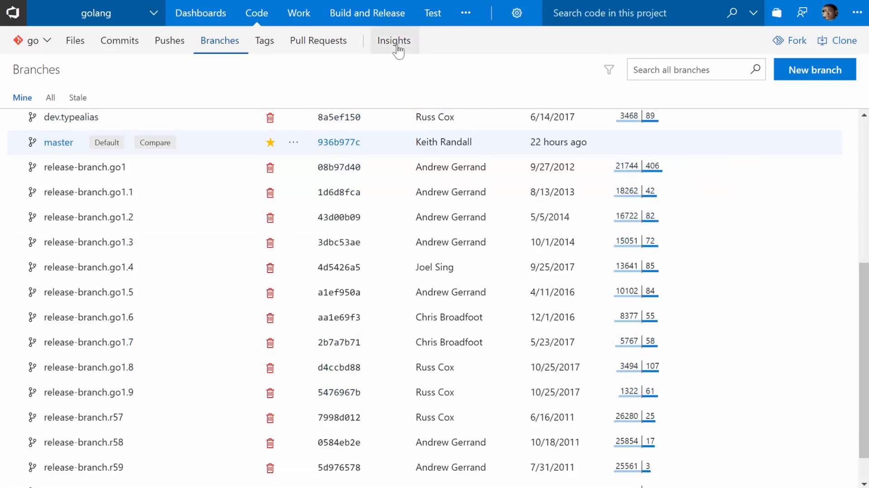
- Go from Code Insights to the GitSense hub listing the indexed golang/go branches
click(393, 40)
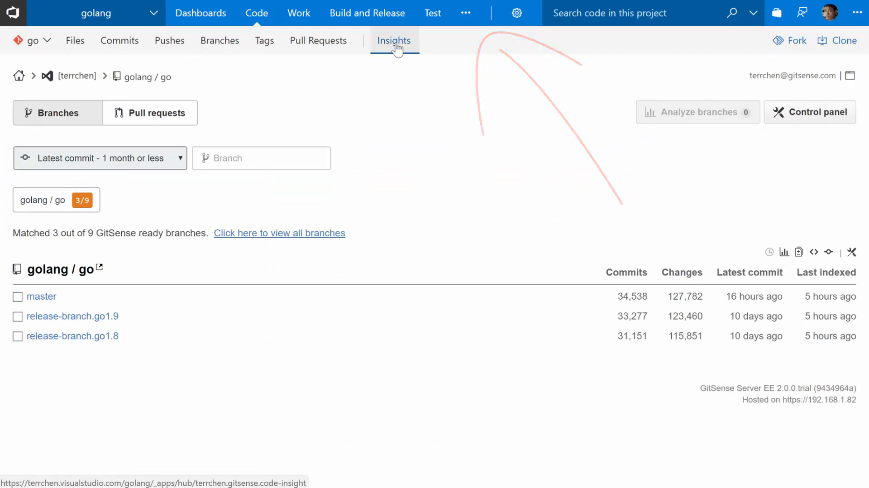
click(465, 12)
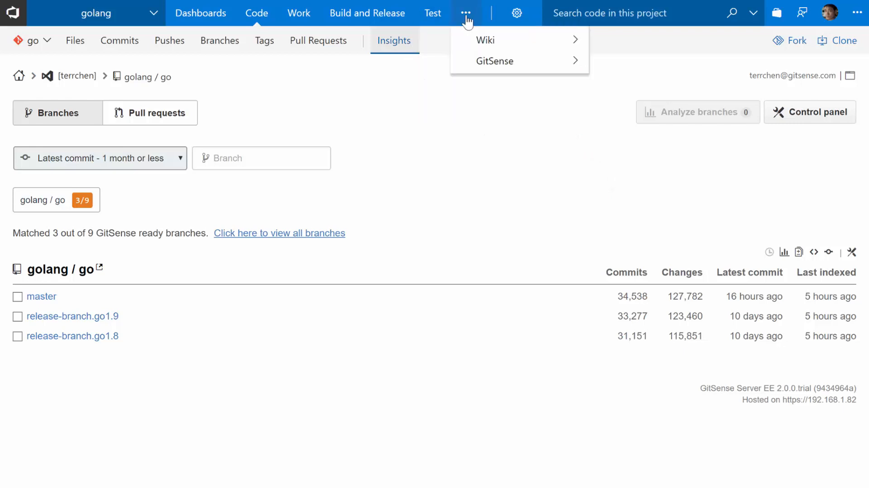
click(494, 61)
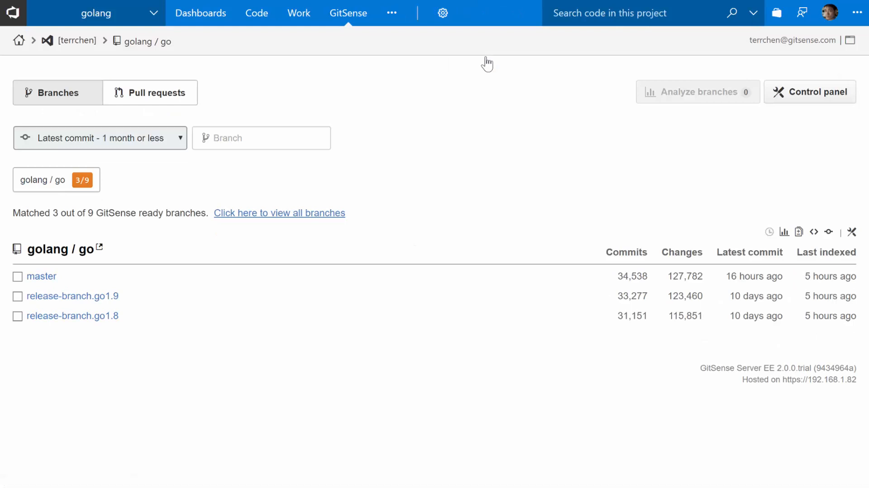
mouse_move(41, 276)
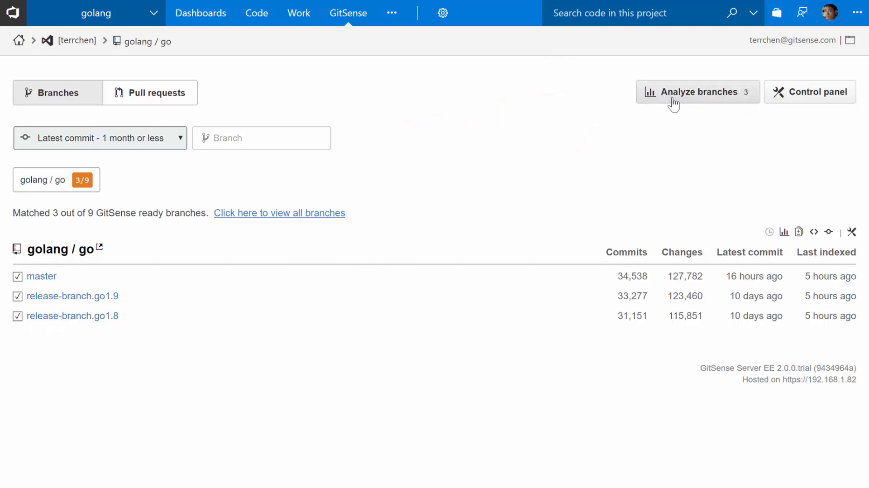
- Analyze master, release-branch.go1.9 and release-branch.go1.8 together
click(697, 92)
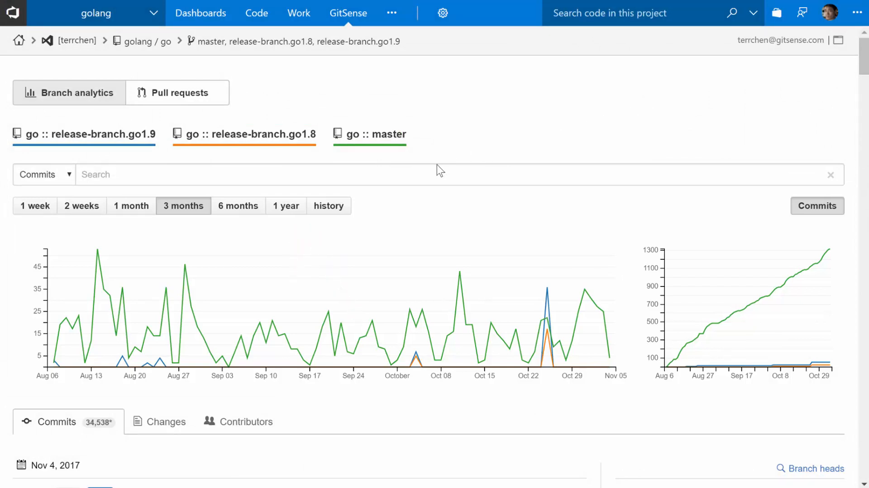
- Switch the charts to a 1 year range and browse the commit list and monthly breakdowns
click(285, 205)
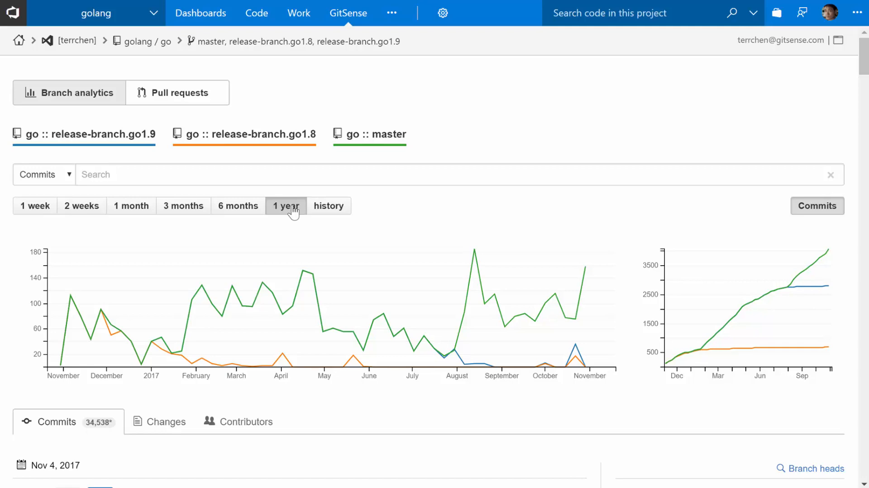
scroll(down, 3)
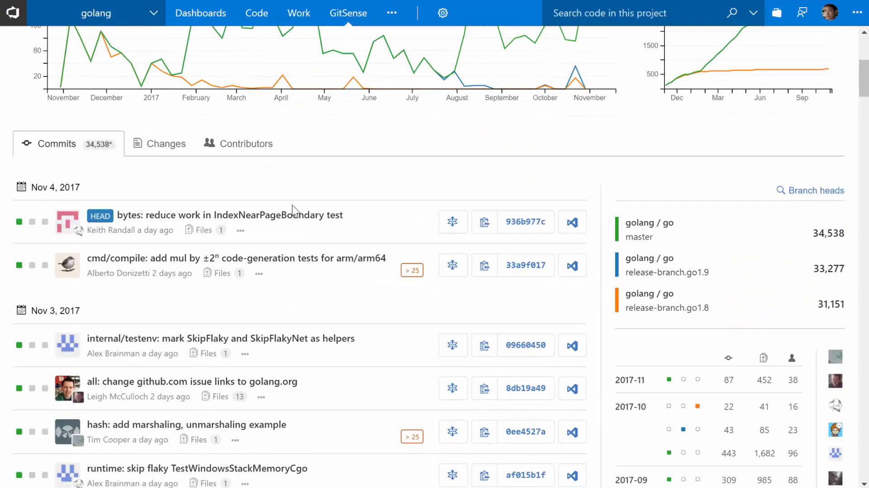
scroll(down, 3)
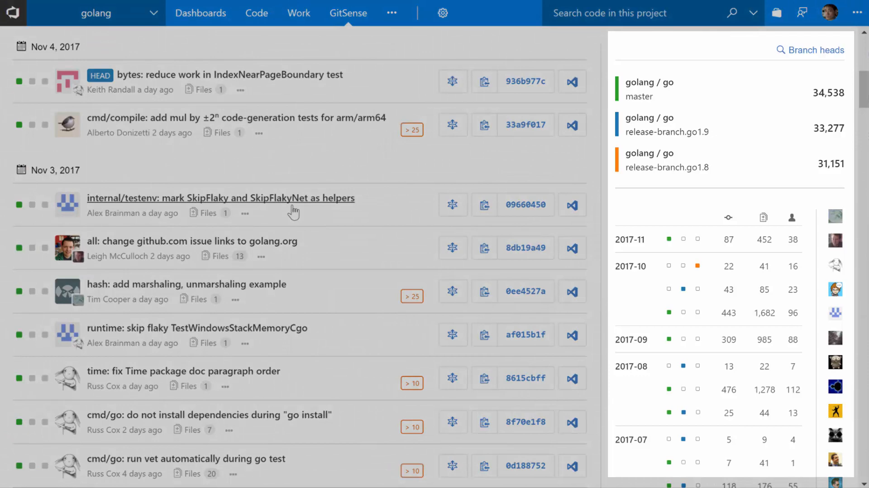
scroll(down, 3)
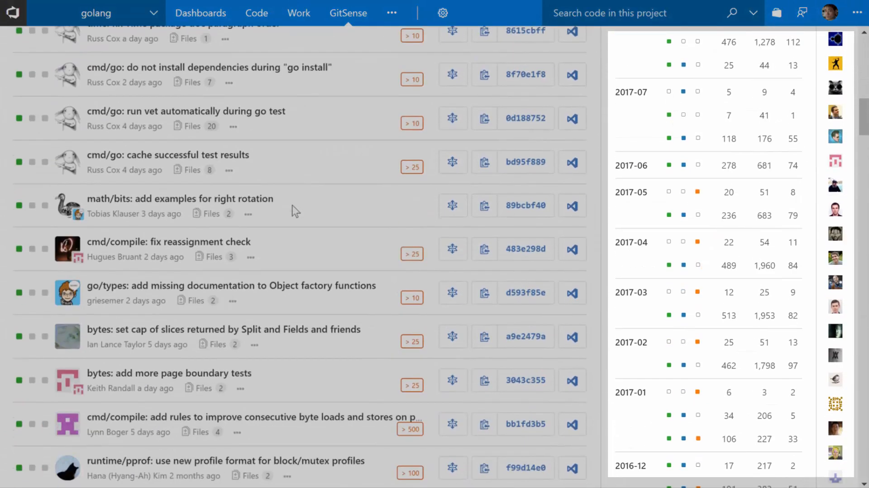
scroll(down, 3)
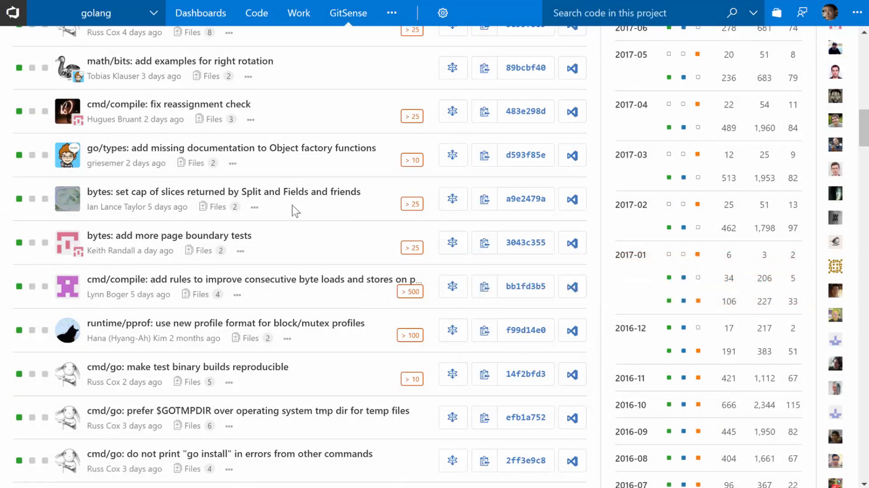
scroll(up, 3)
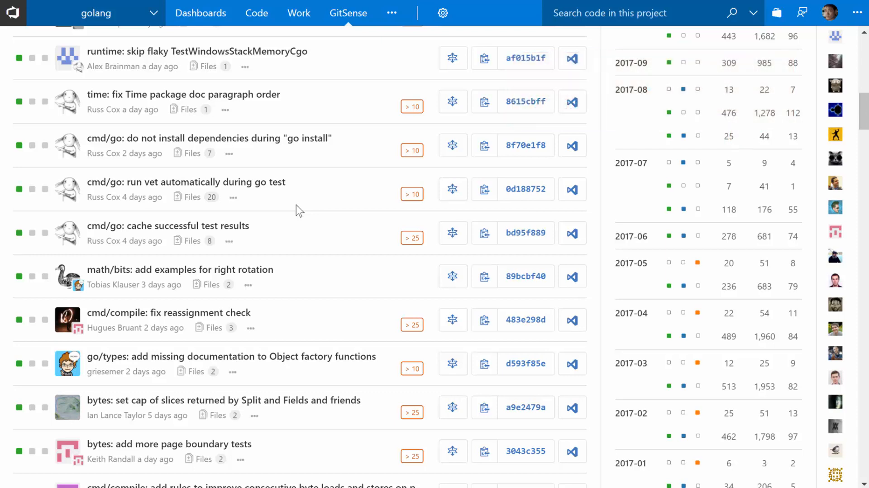
mouse_move(412, 193)
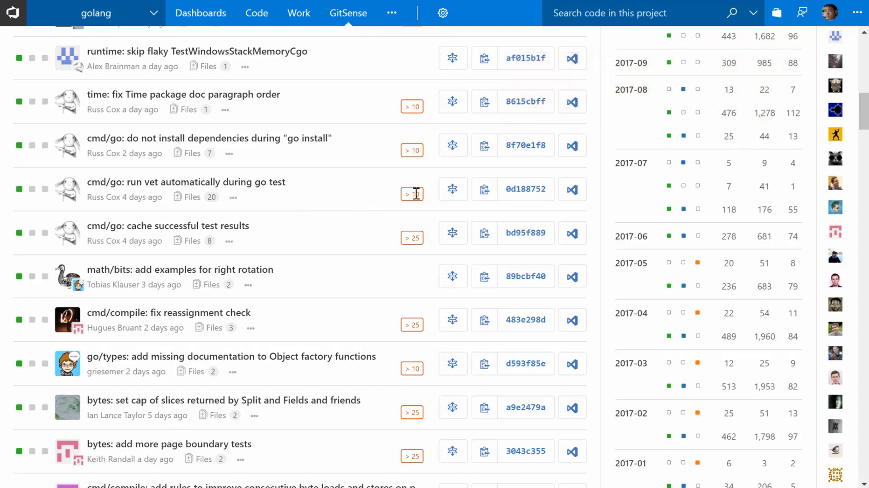
- Filter the commits to July 2017, then narrow them to July 24, 2017
click(630, 162)
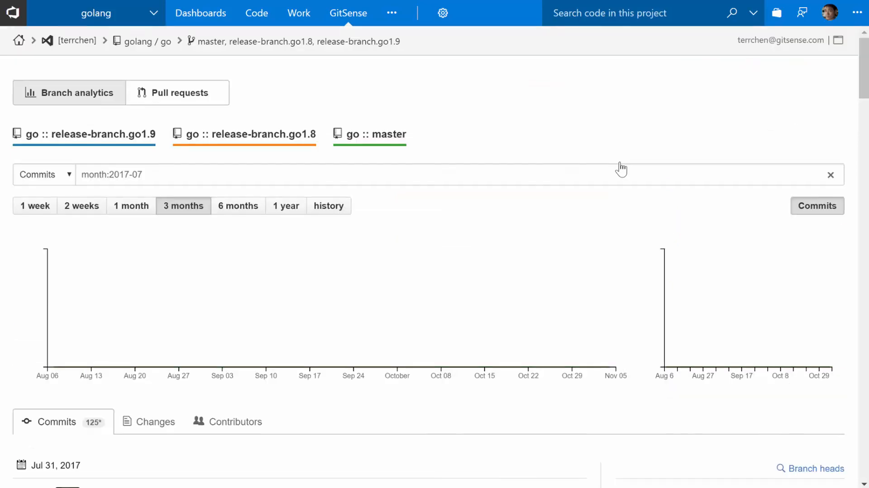
scroll(down, 3)
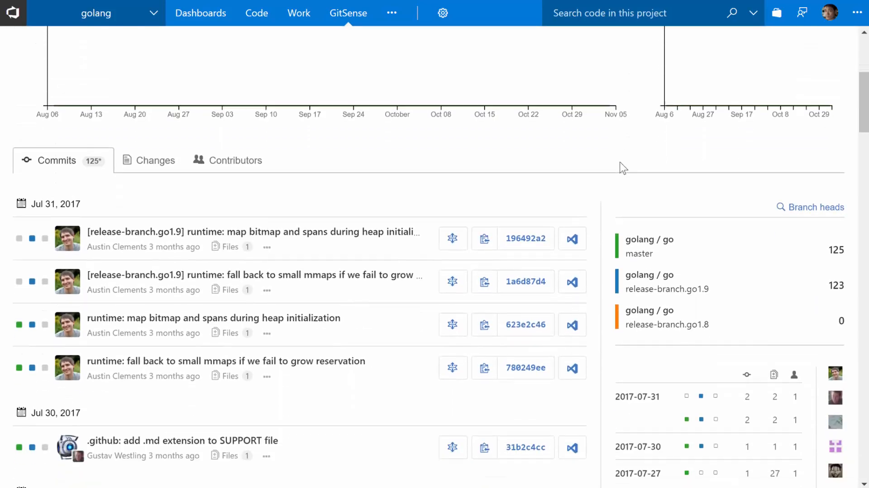
scroll(down, 3)
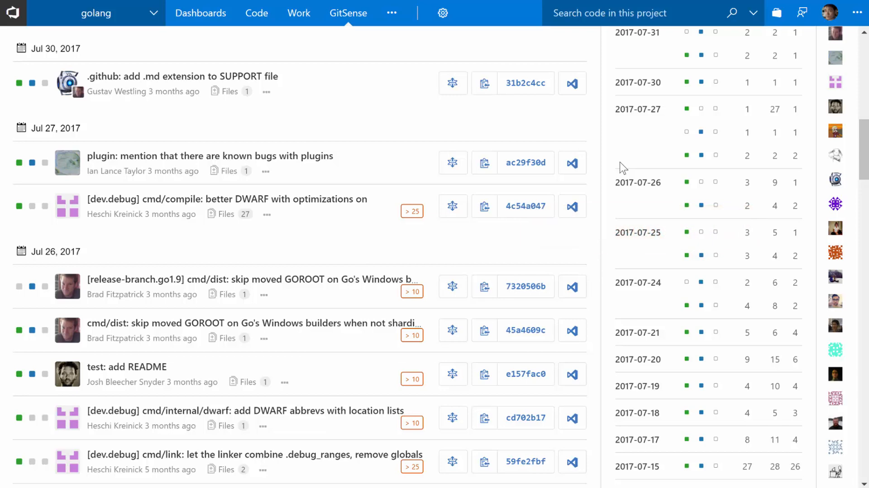
mouse_move(638, 282)
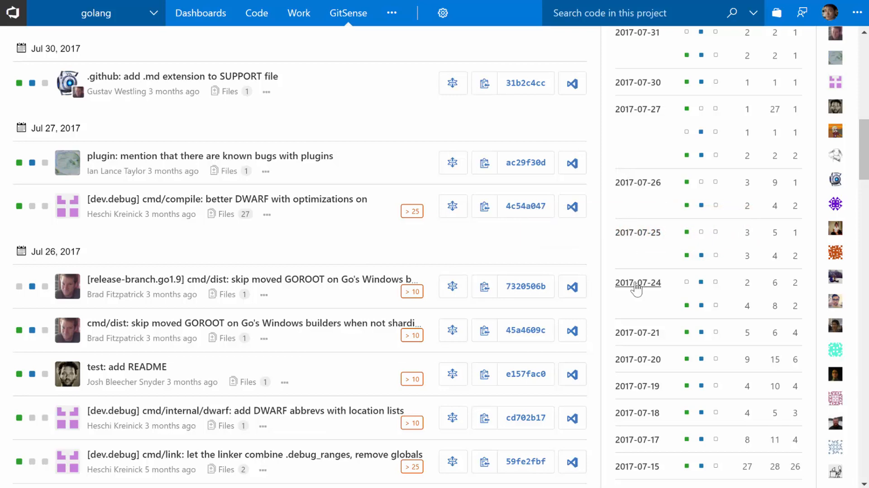
click(637, 282)
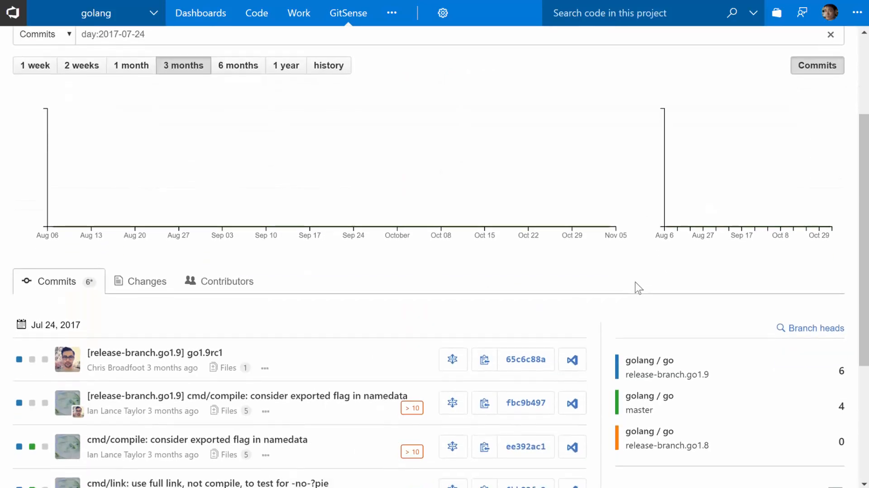
scroll(down, 3)
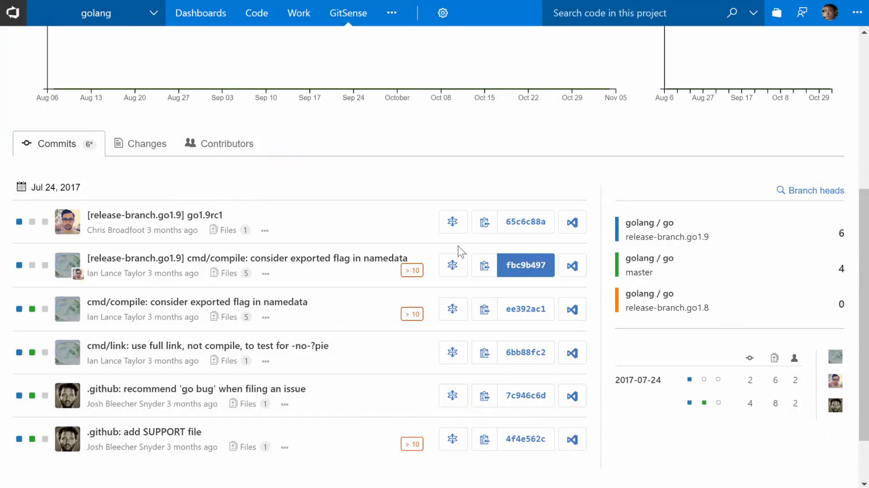
- Expand the changed files of the go1.9rc1 commit and the namedata commit
click(228, 230)
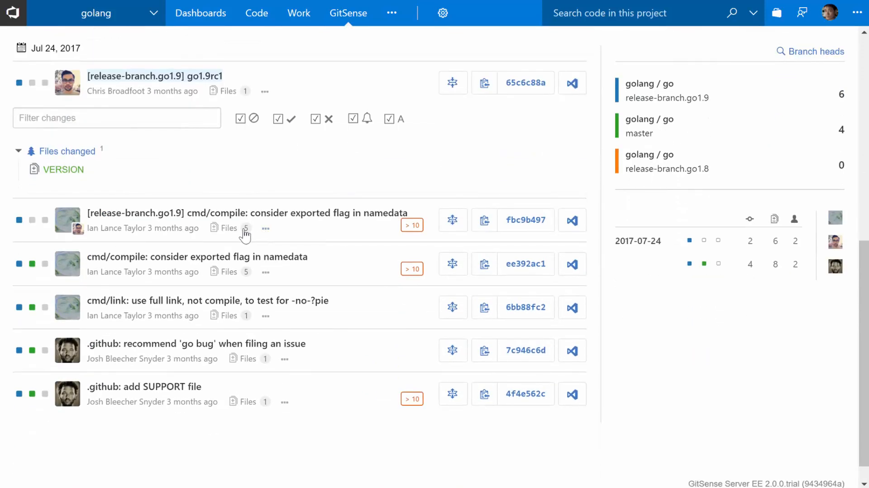
click(228, 228)
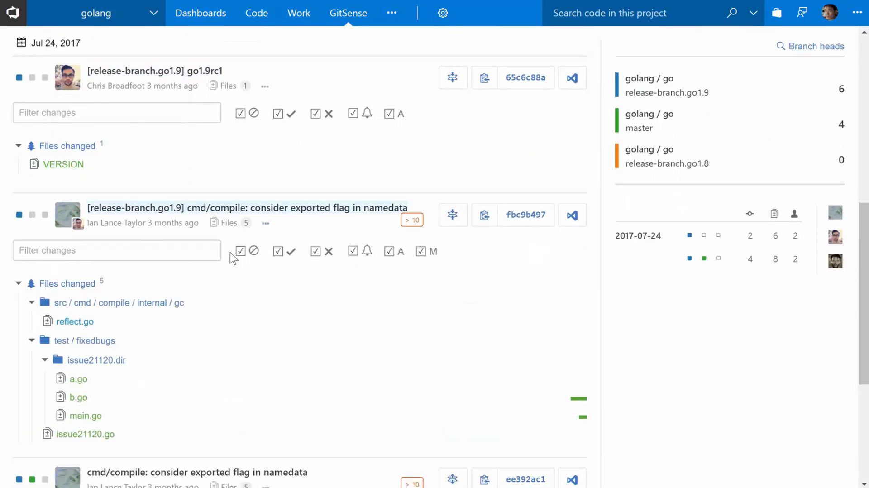
- View the reflect.go diff from the namedata commit, then close it
click(74, 321)
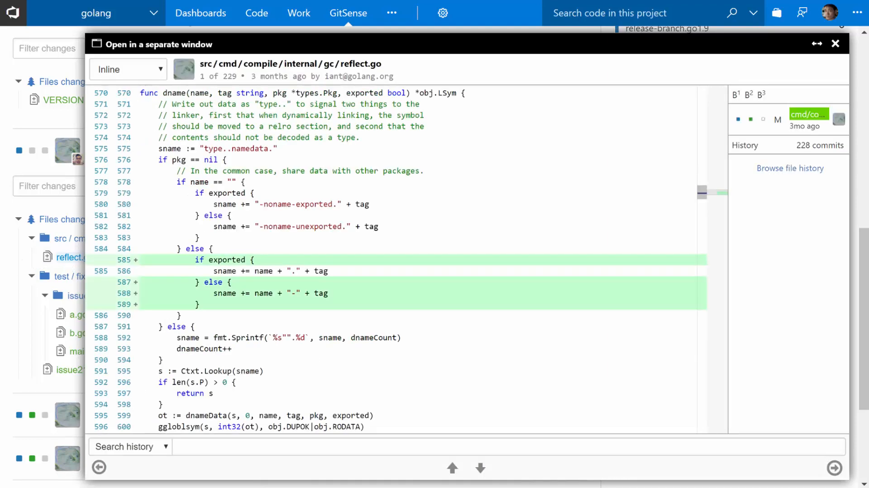
mouse_move(637, 287)
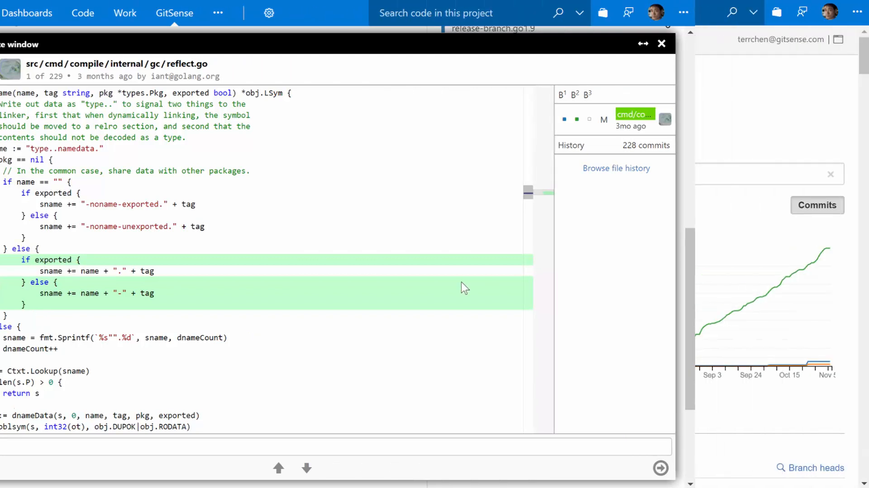
click(661, 43)
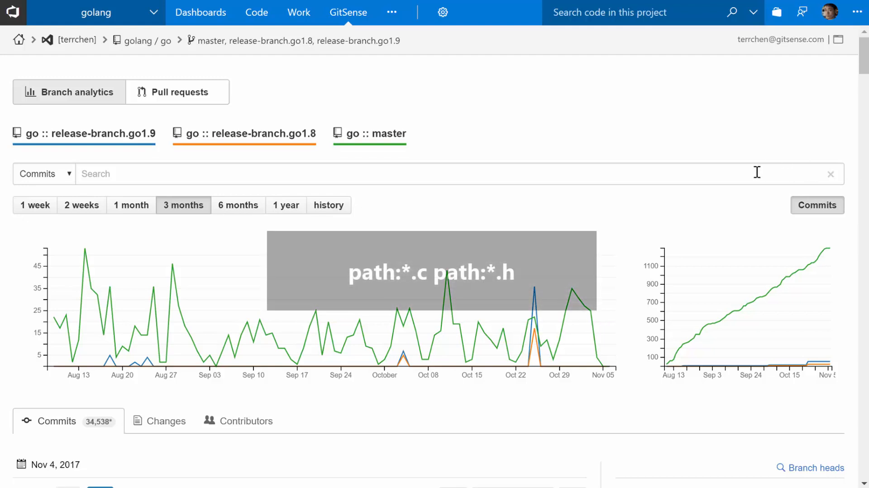
- Search commits with path:*.c path:*.h and browse the filtered results
text(p)
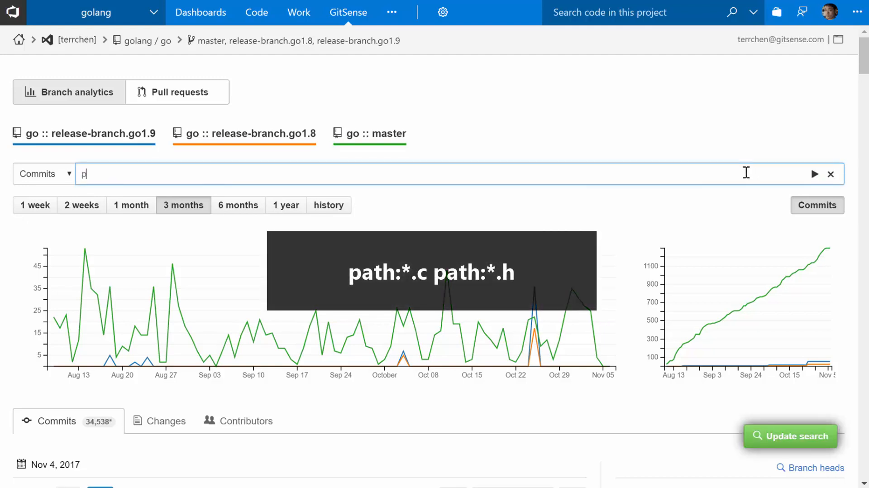
text(ath:*.c path:*.h)
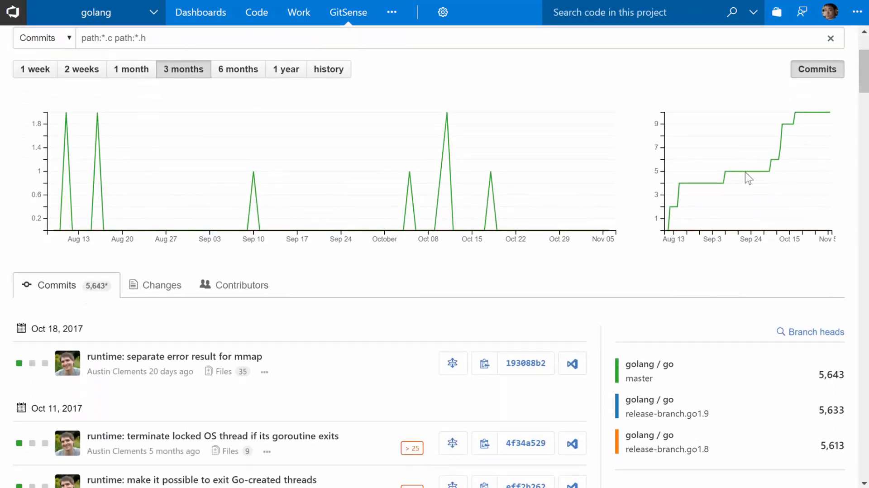
scroll(down, 3)
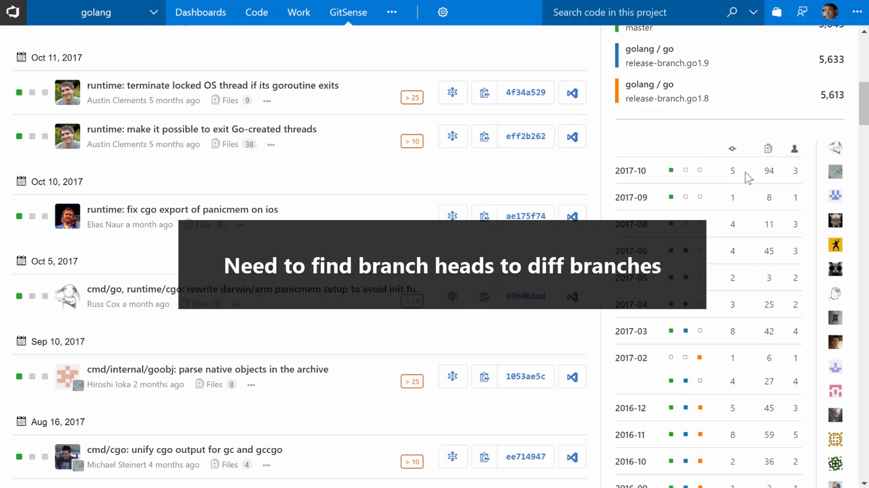
scroll(up, 3)
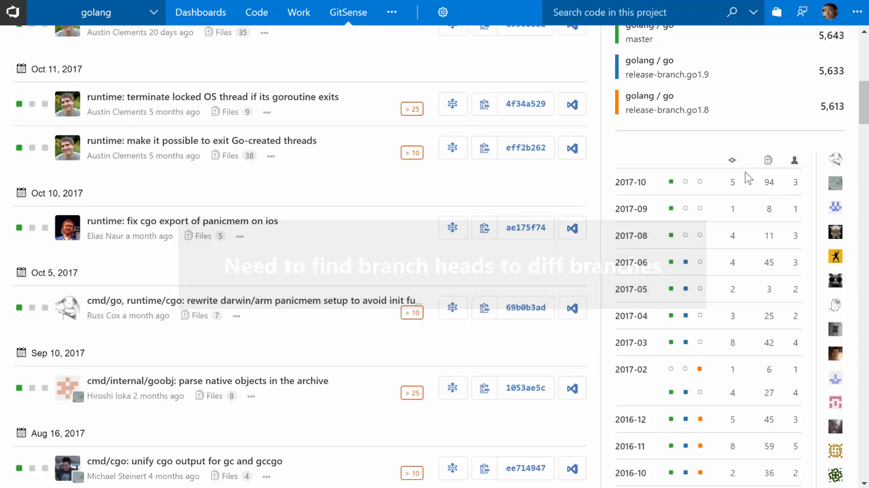
scroll(up, 3)
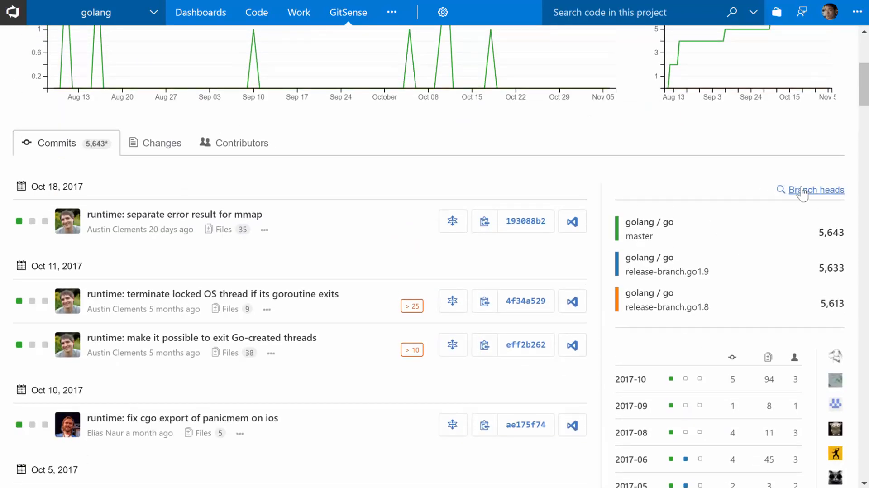
- Show only branch head commits (bh:true) and start a diff between the go1.9 and master heads
click(815, 189)
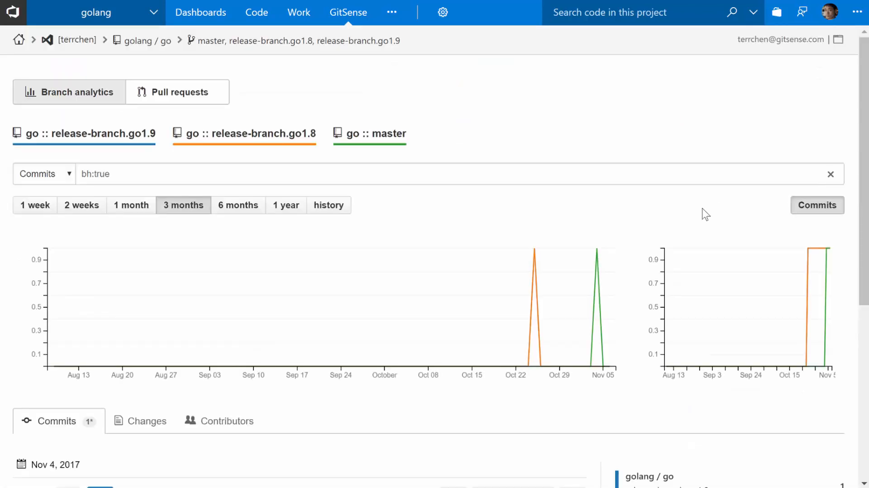
scroll(down, 3)
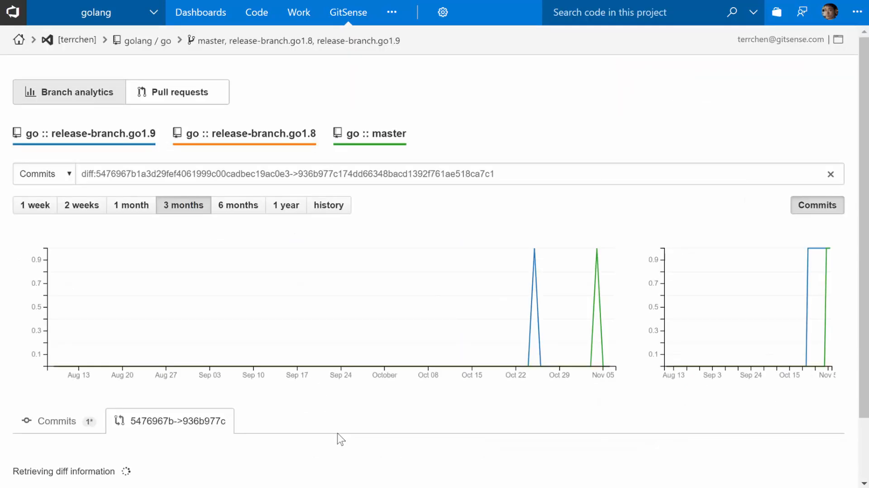
- Scroll down to the Files changed tree of 1,637 files
scroll(down, 3)
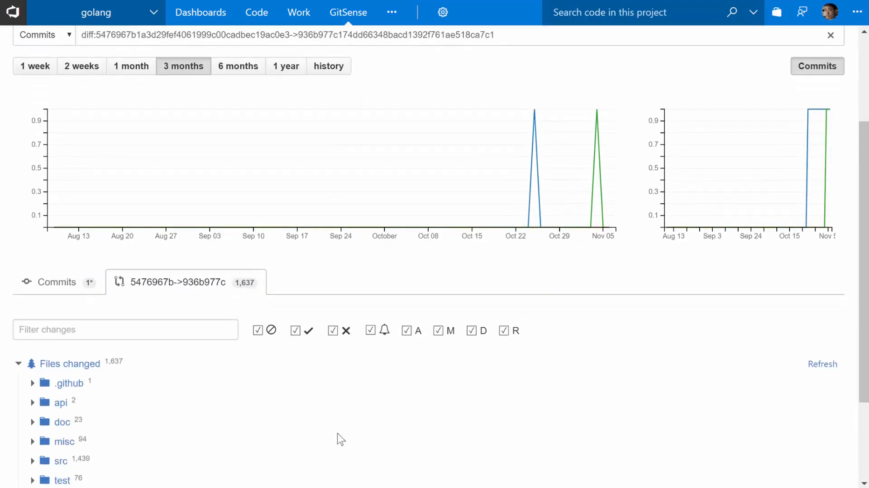
scroll(down, 3)
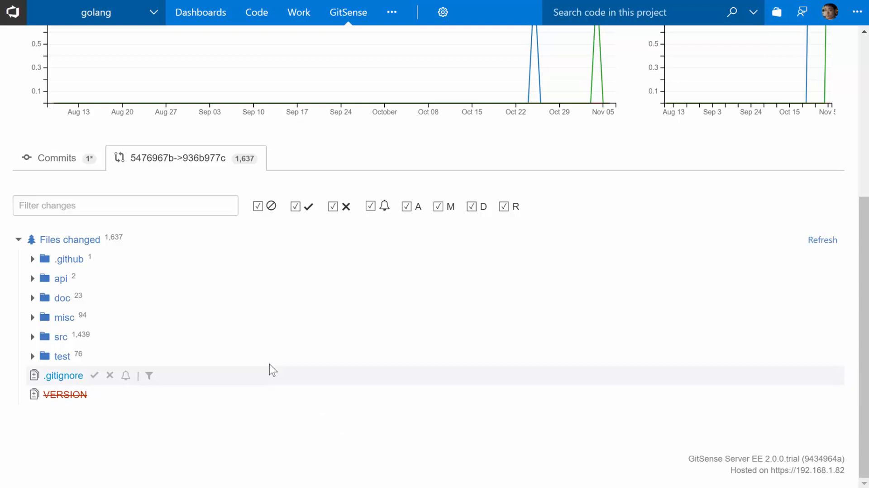
- Filter the changed files with *.c$ *.h$ down to the 14 C and header files
click(125, 206)
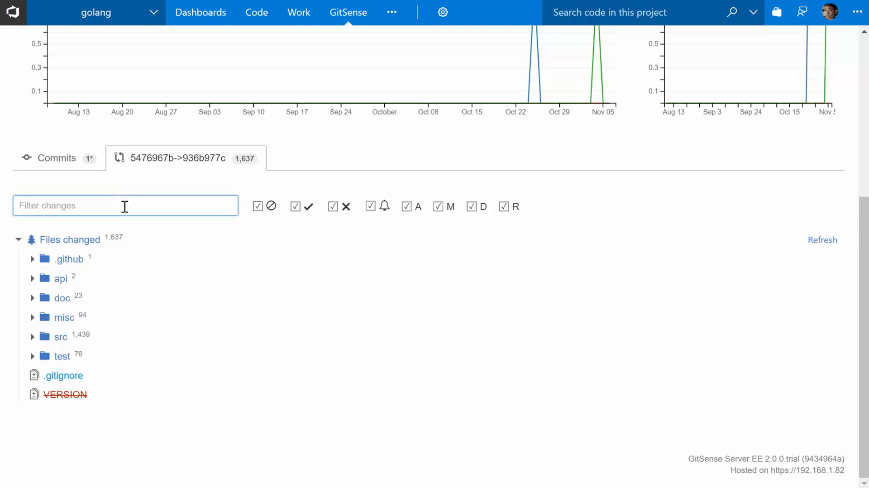
text(1)
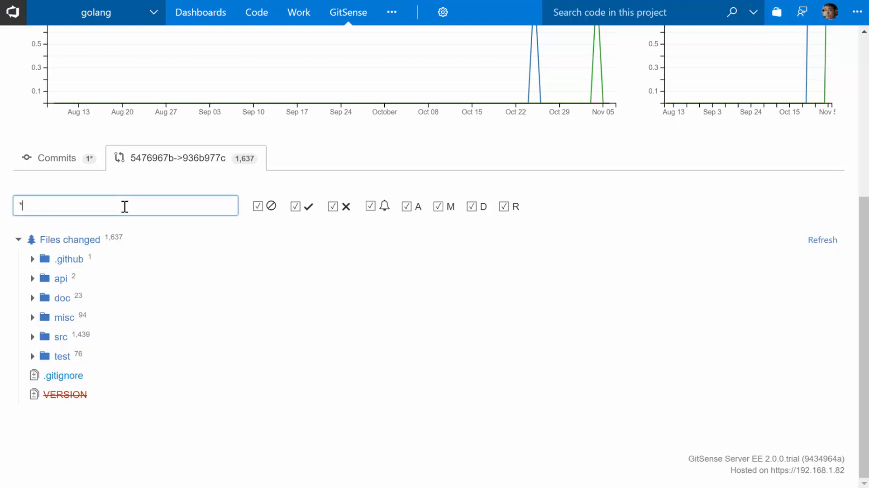
text(.d)
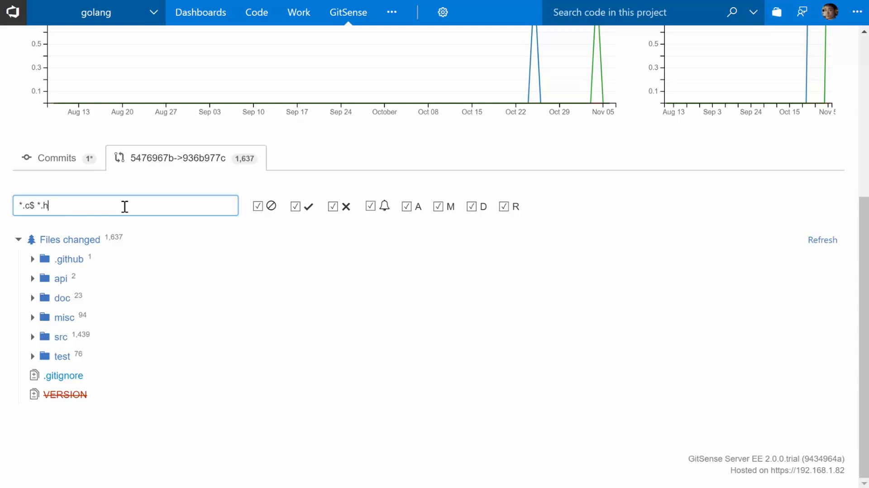
text($)
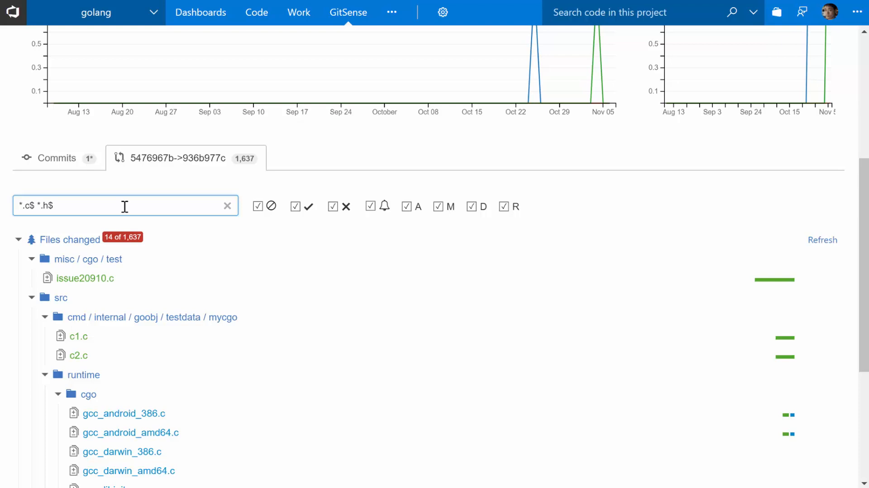
scroll(down, 3)
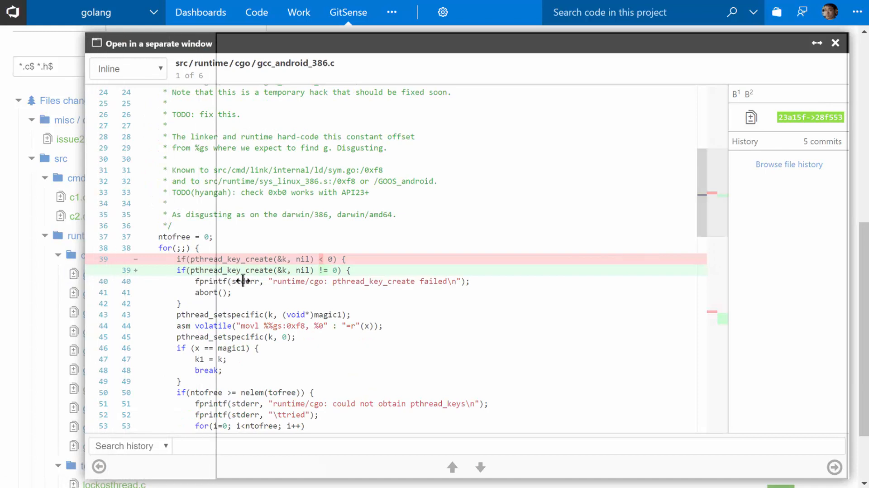
- View the gcc_android_amd64.c and gcc_darwin_386.c diffs
click(130, 293)
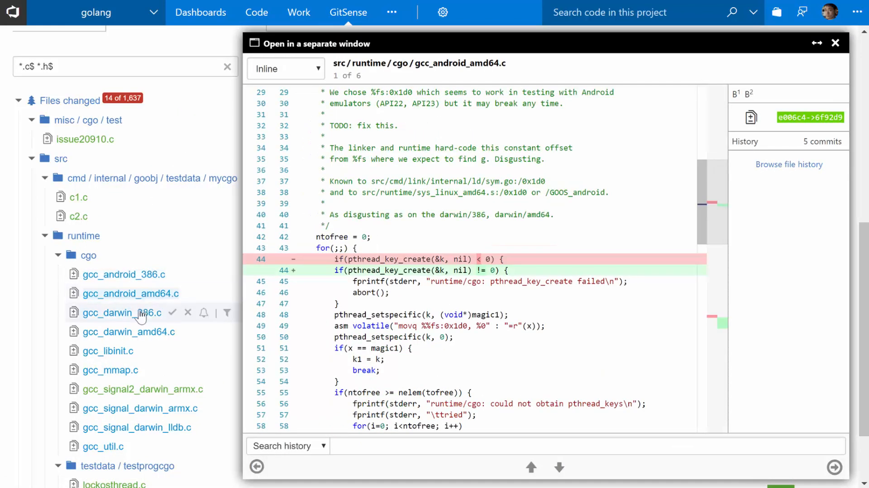
click(120, 312)
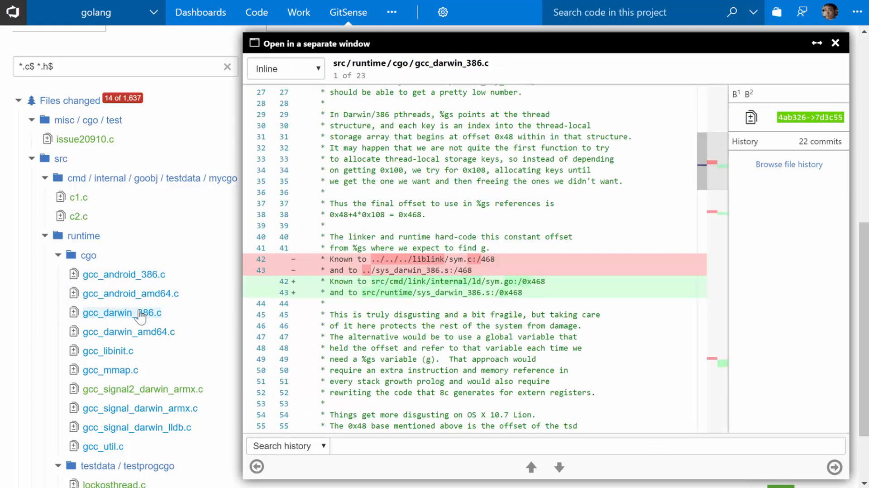